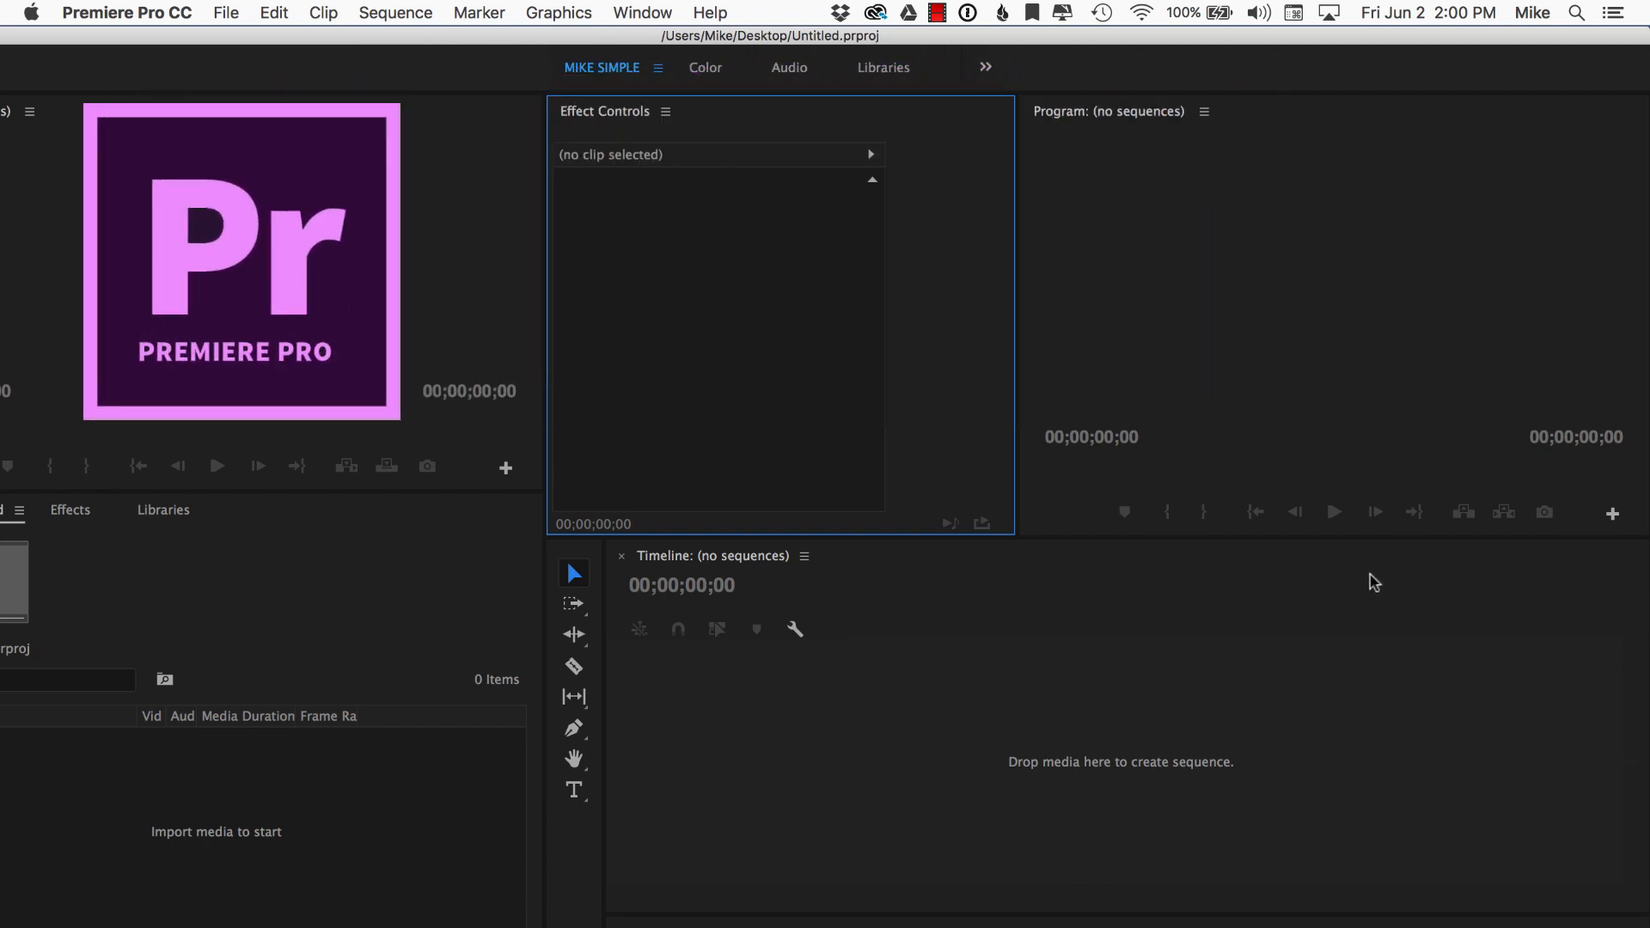
mouse_move(1353, 583)
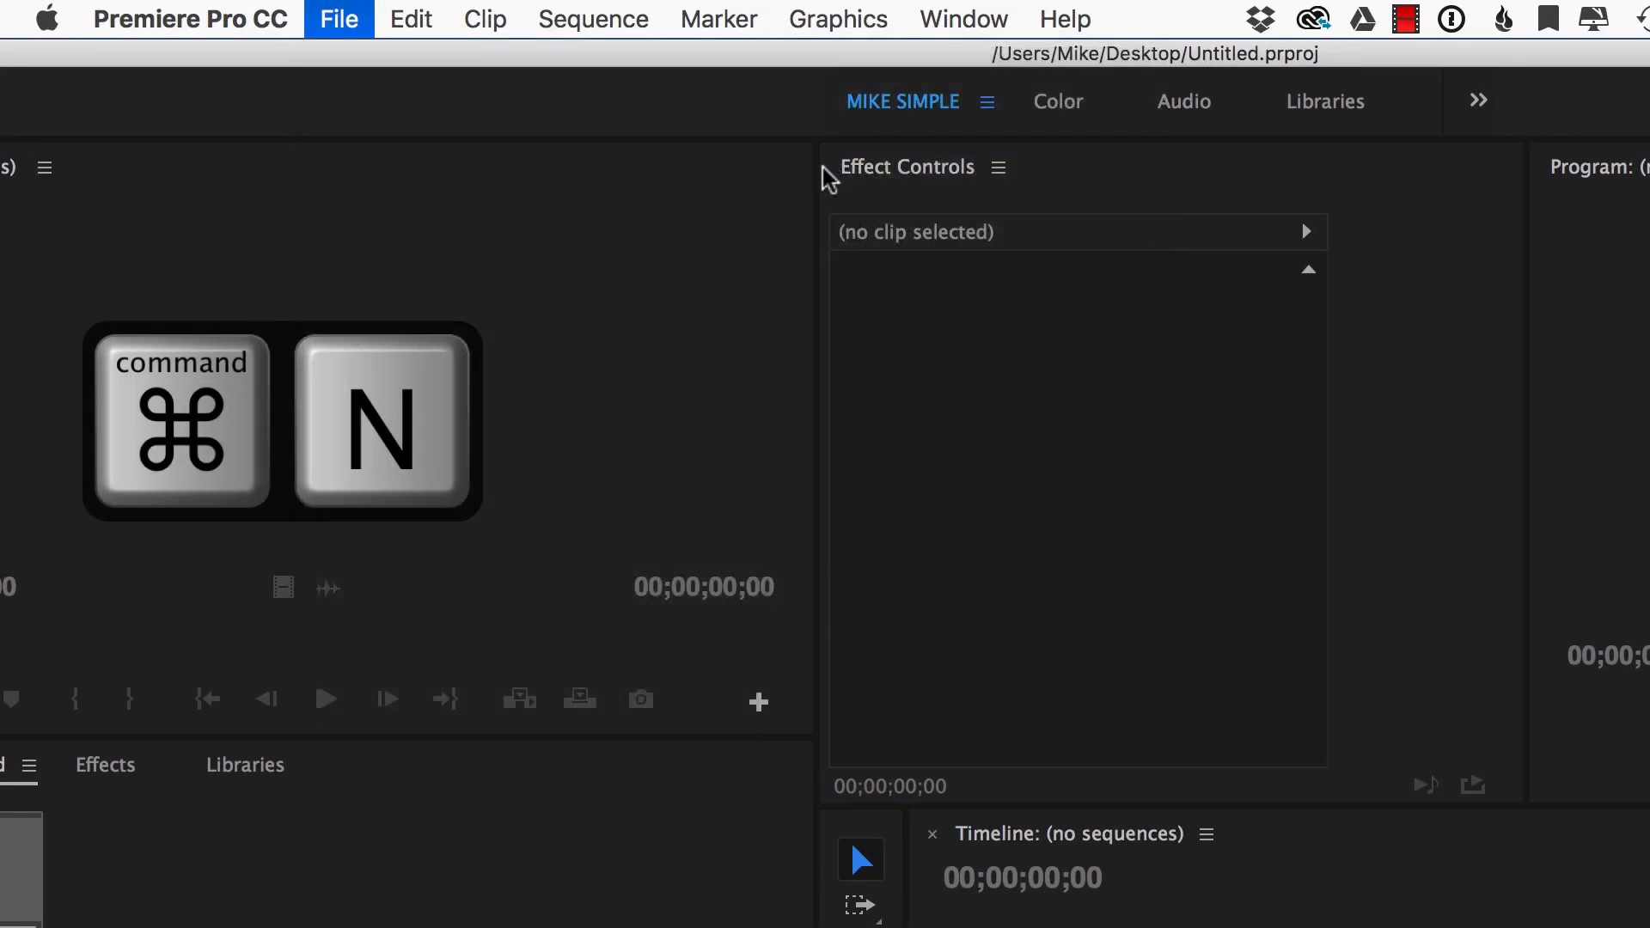
Start a new sequence (Cmd+N) and select the 1920×1080 frame size fields showing 16:9.
key(cmd+n)
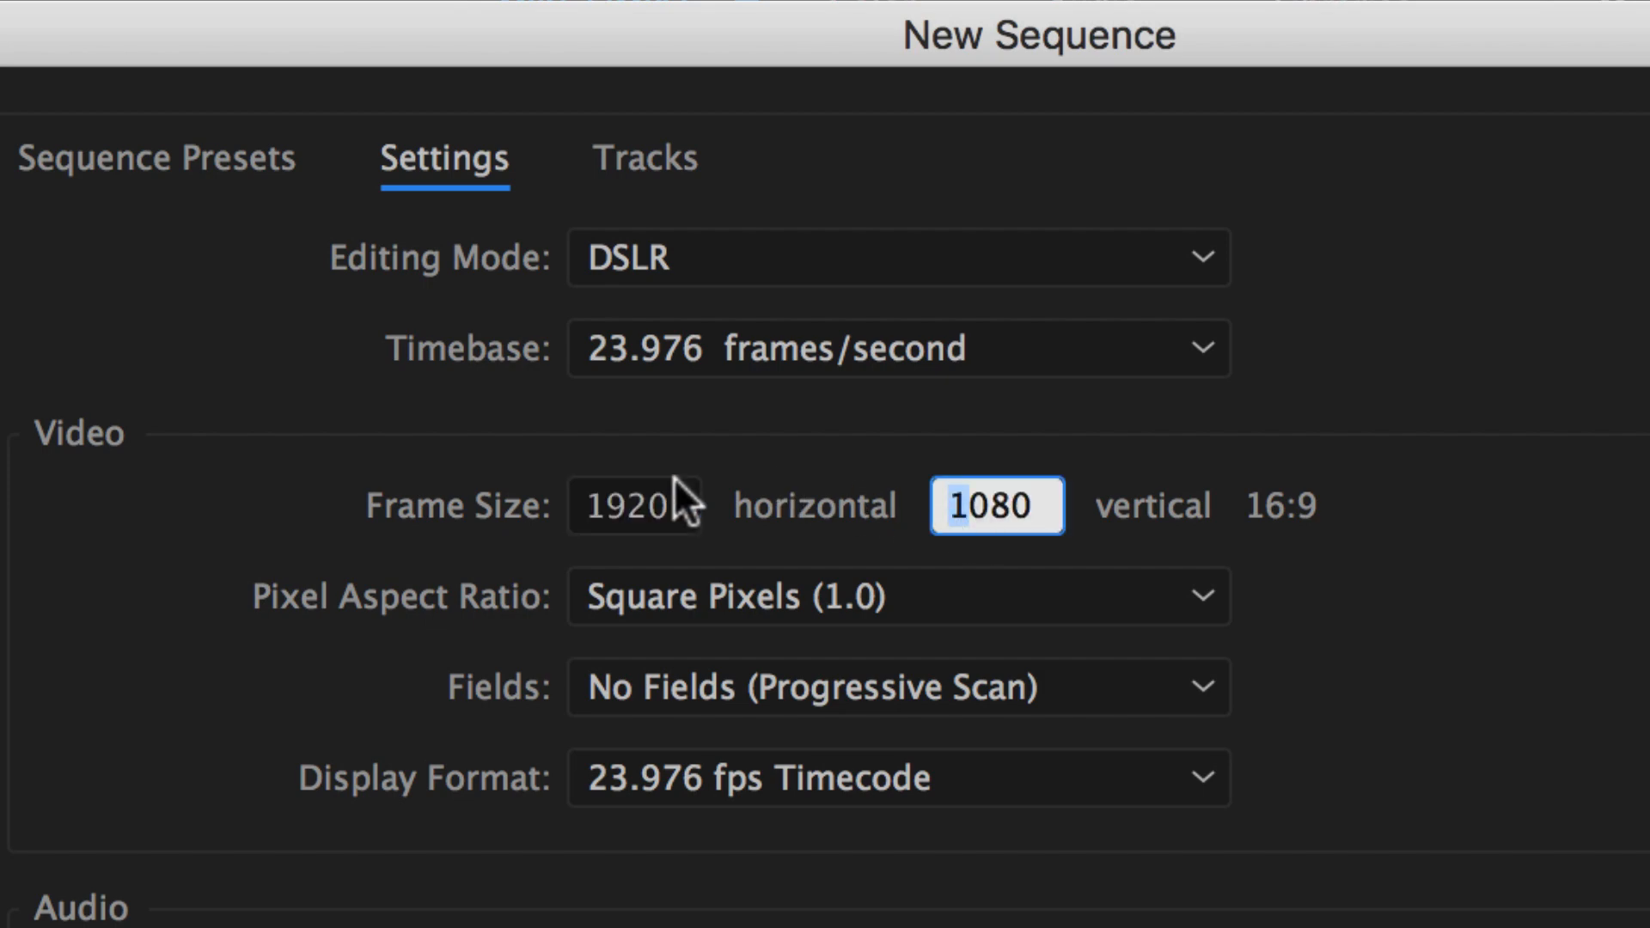
mouse_move(1311, 509)
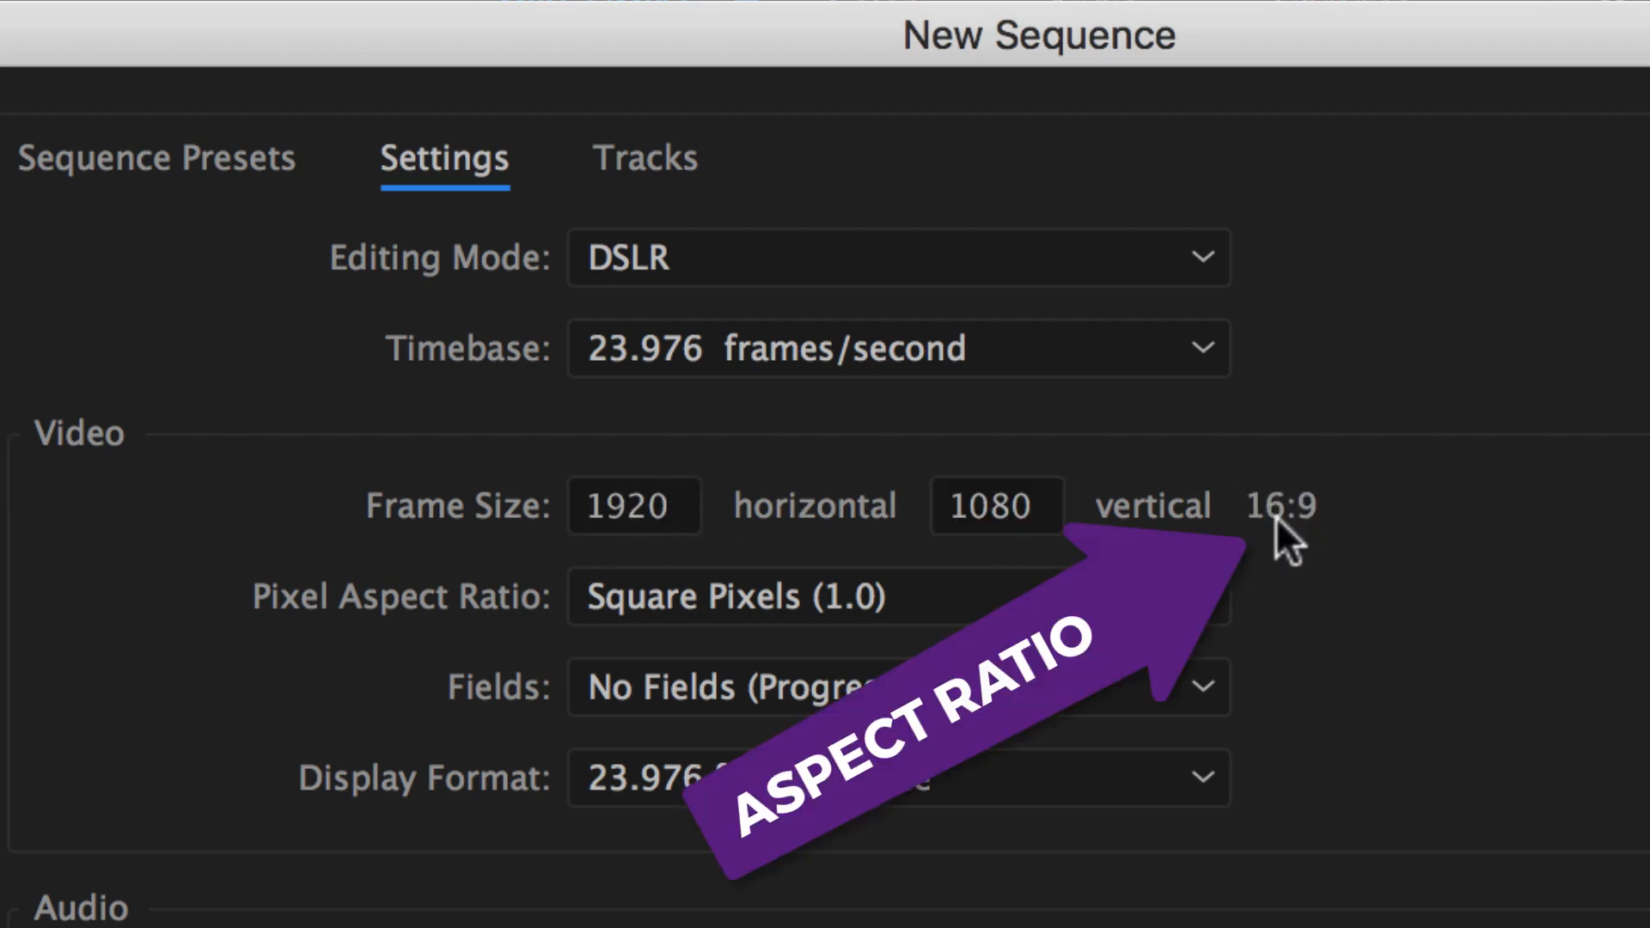
mouse_move(738, 526)
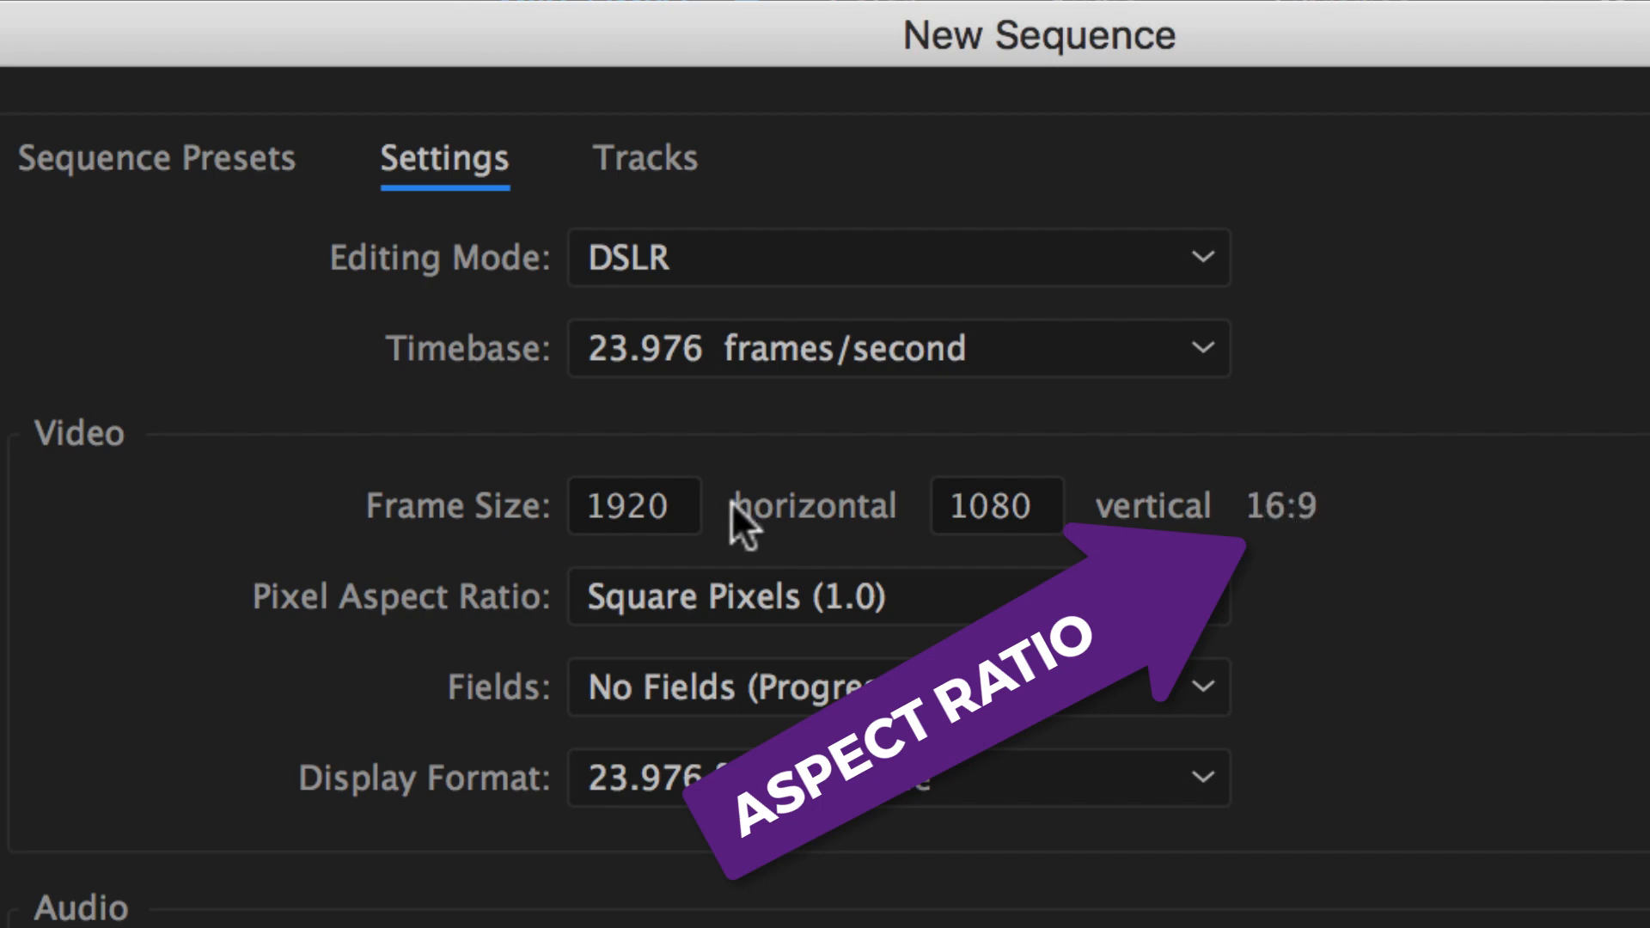
click(994, 505)
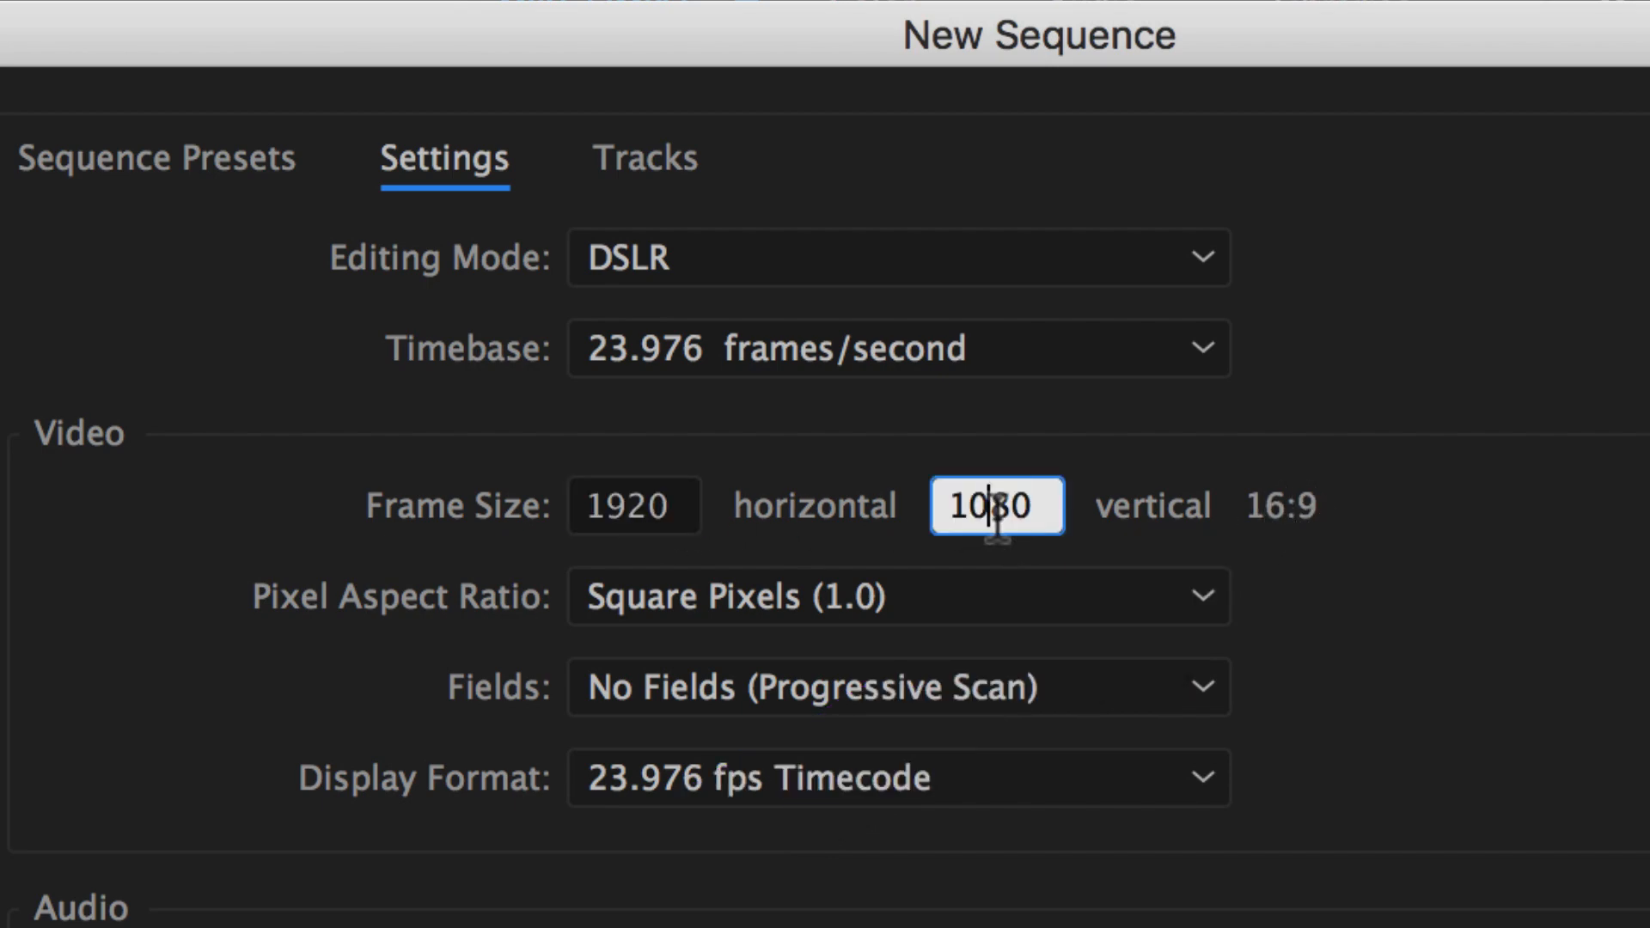
click(634, 506)
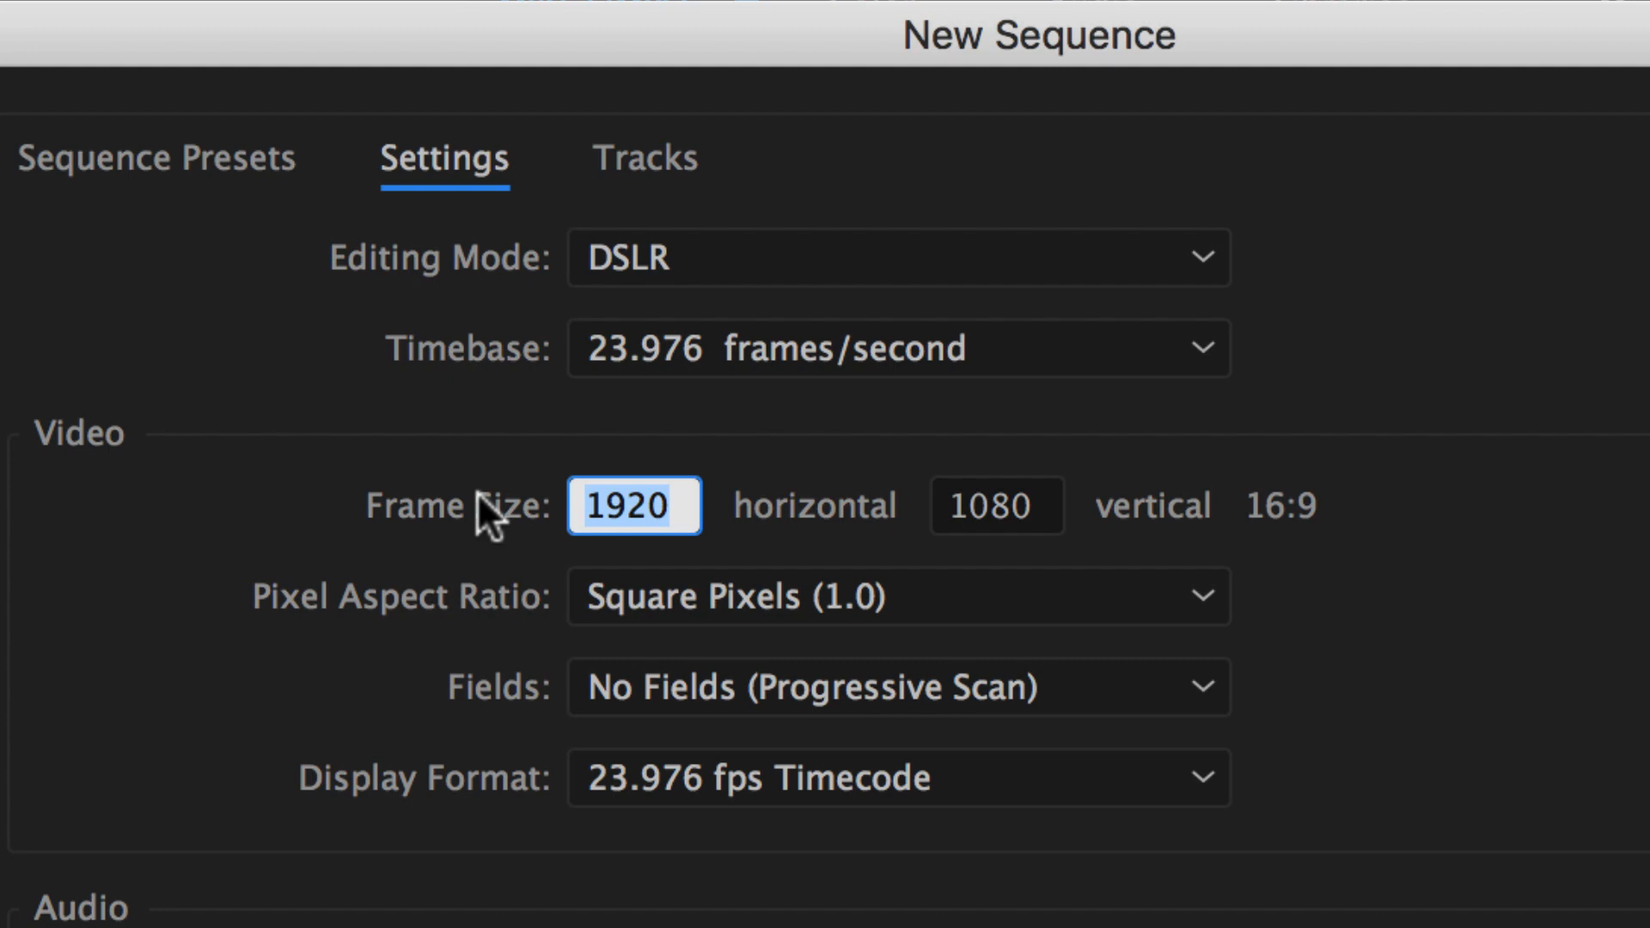
Retype the frame size values so the dialog reads 2048 by 1920 at a 16:15 ratio.
text(1080)
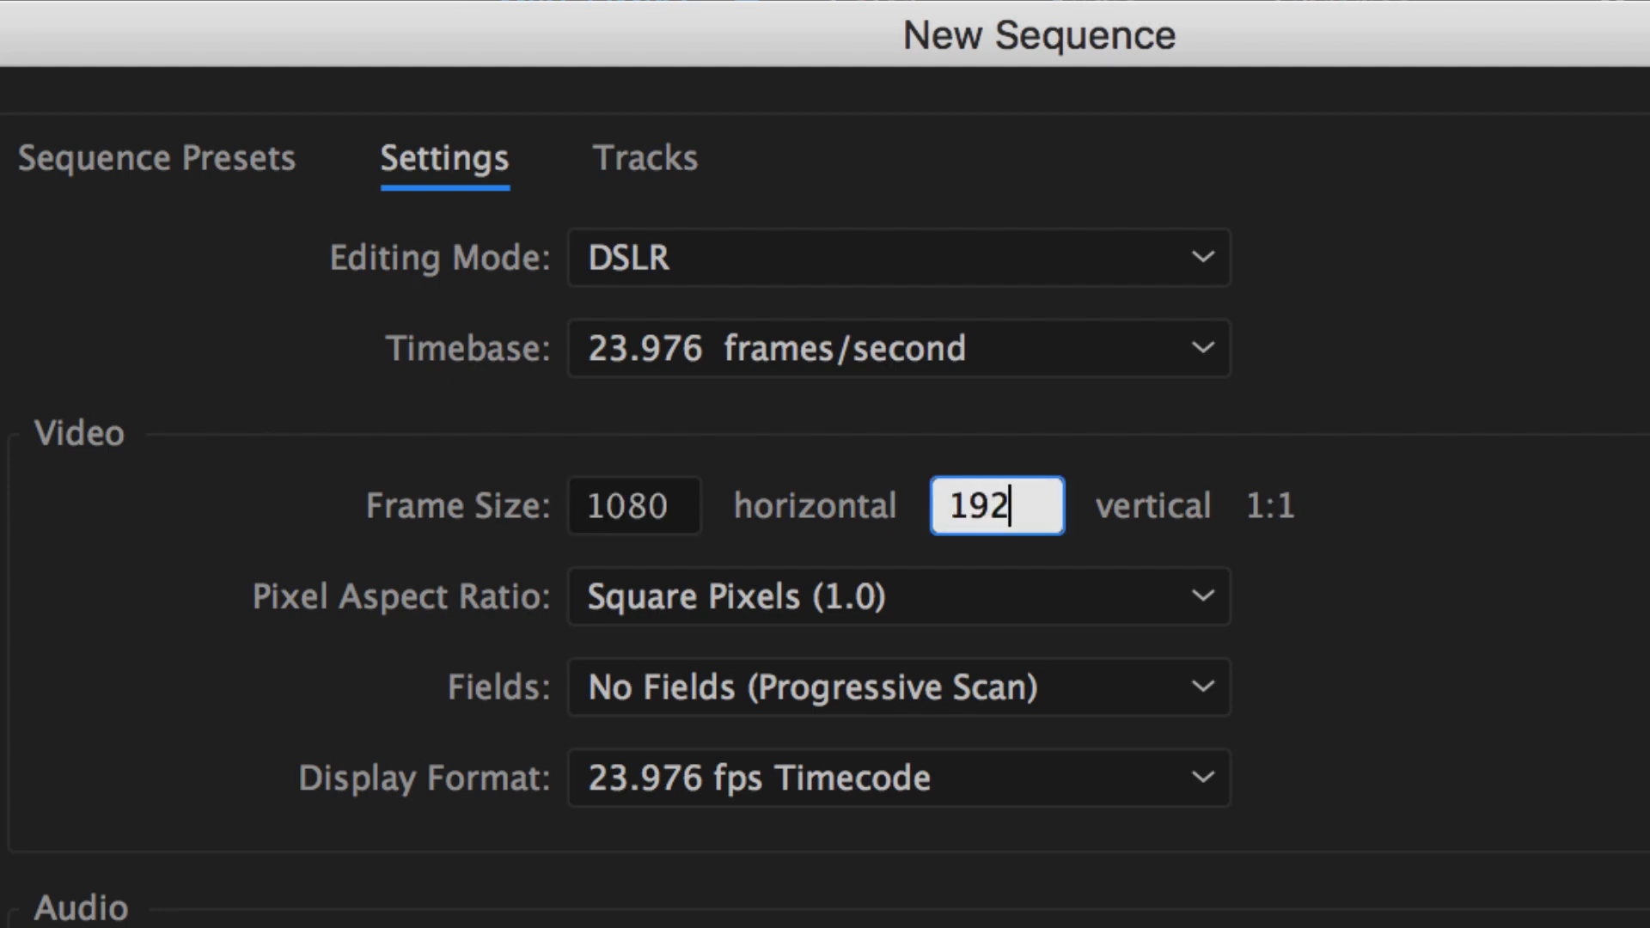
text(0)
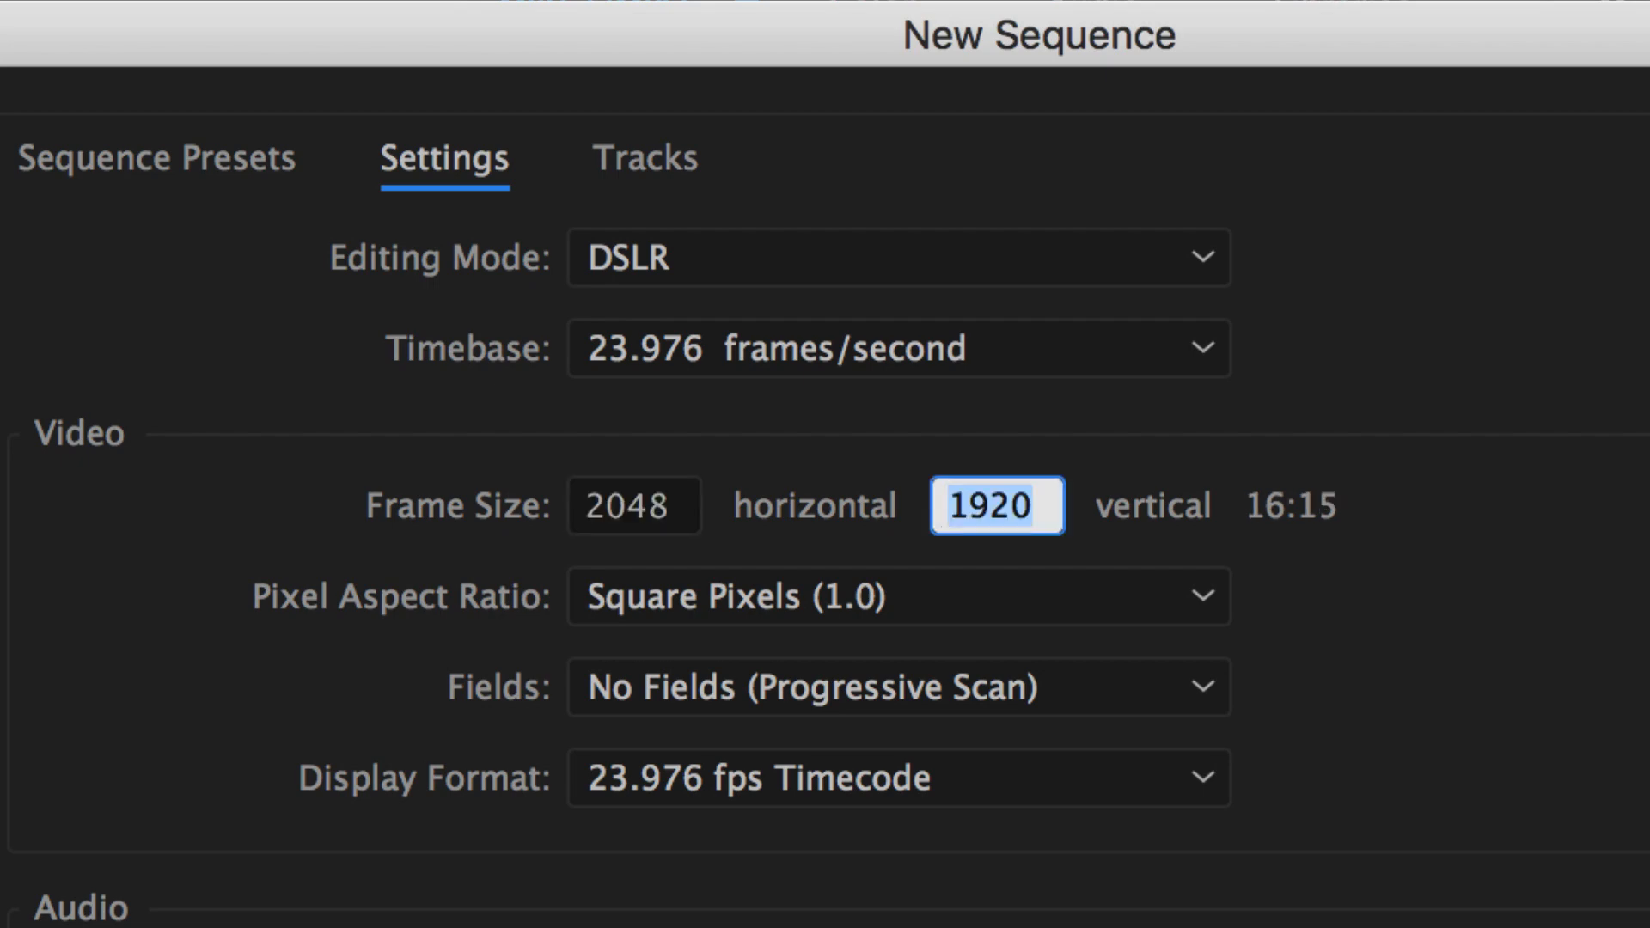
Enter 1536 as the vertical frame size so 2048×1536 reports a 4:3 ratio.
text(1536)
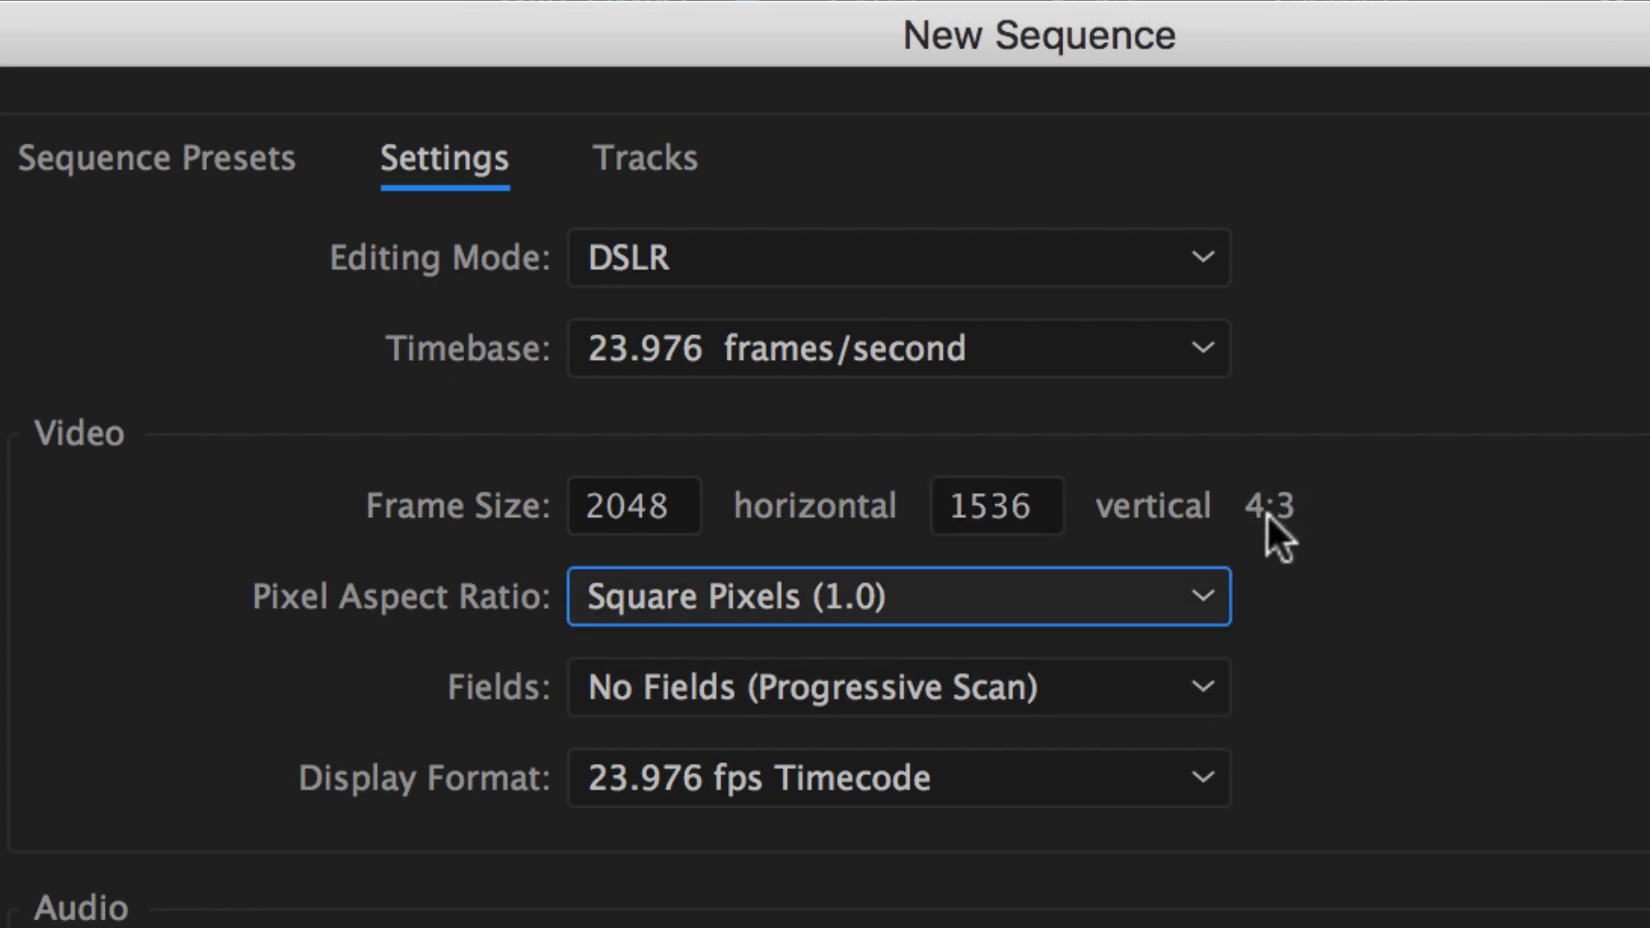
mouse_move(1372, 773)
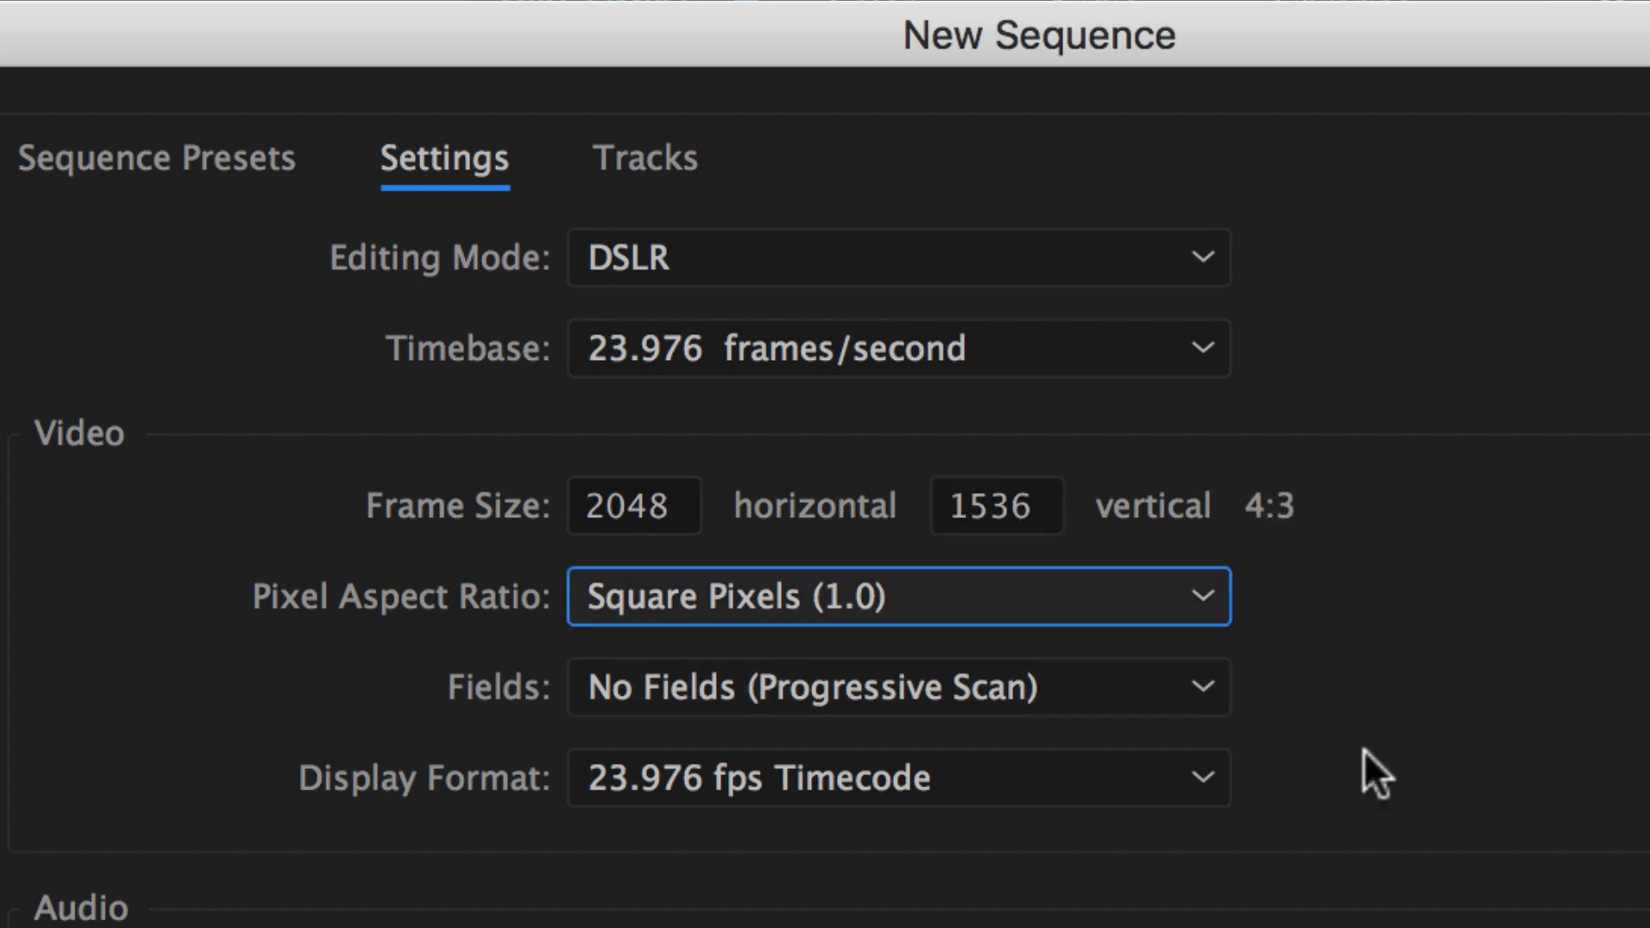
click(635, 506)
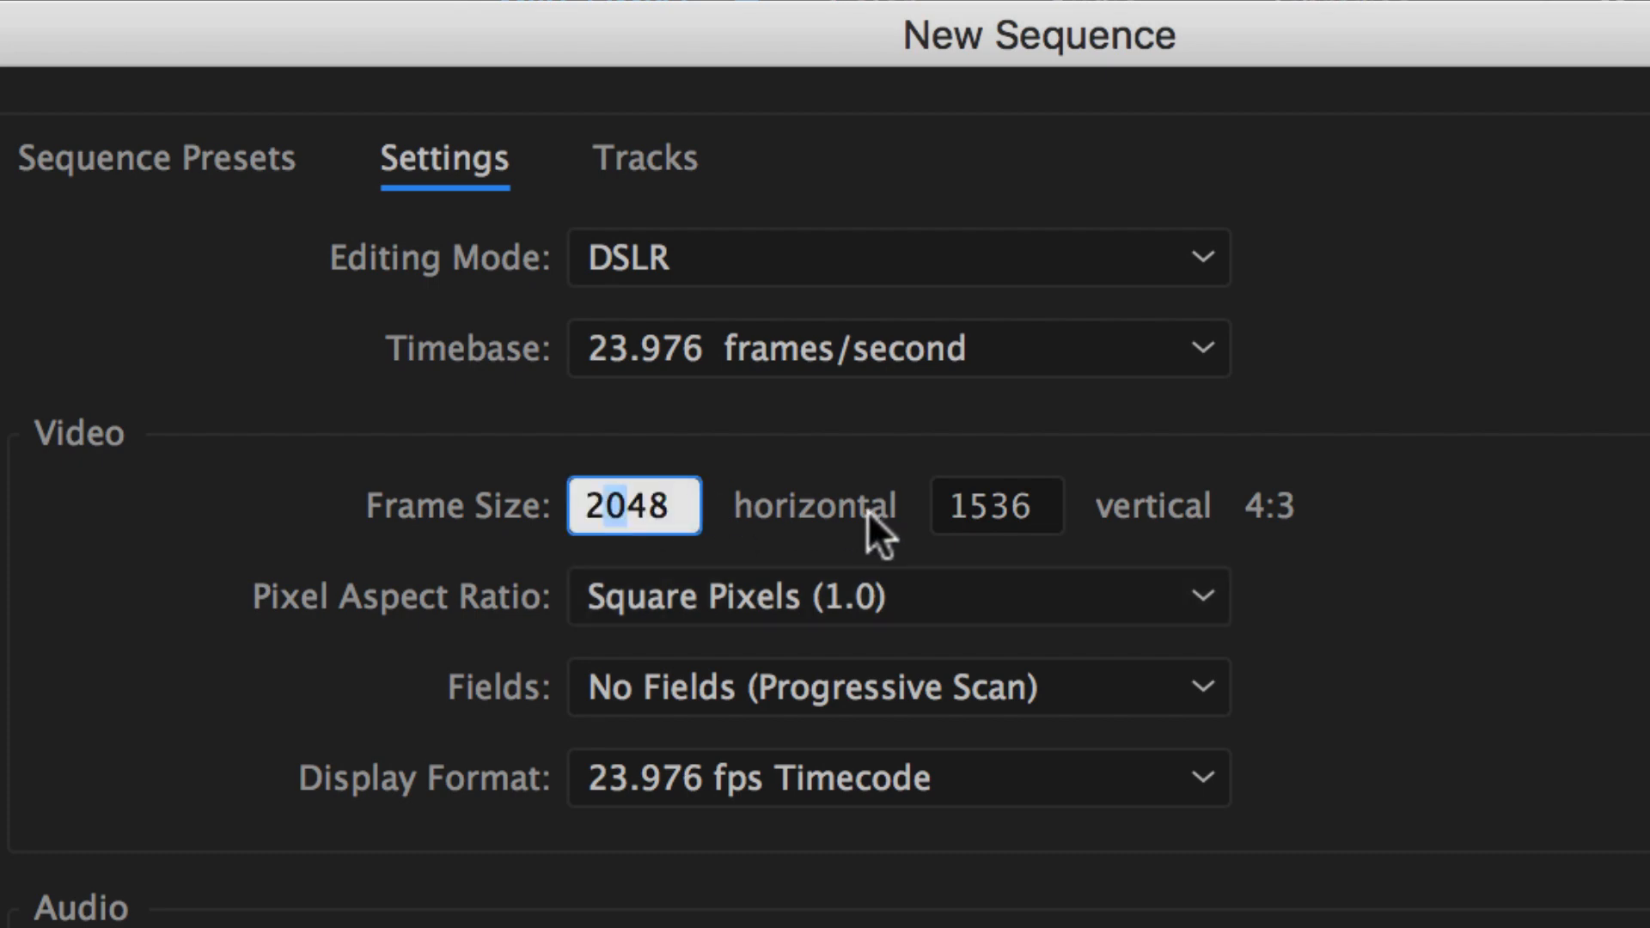
mouse_move(1305, 546)
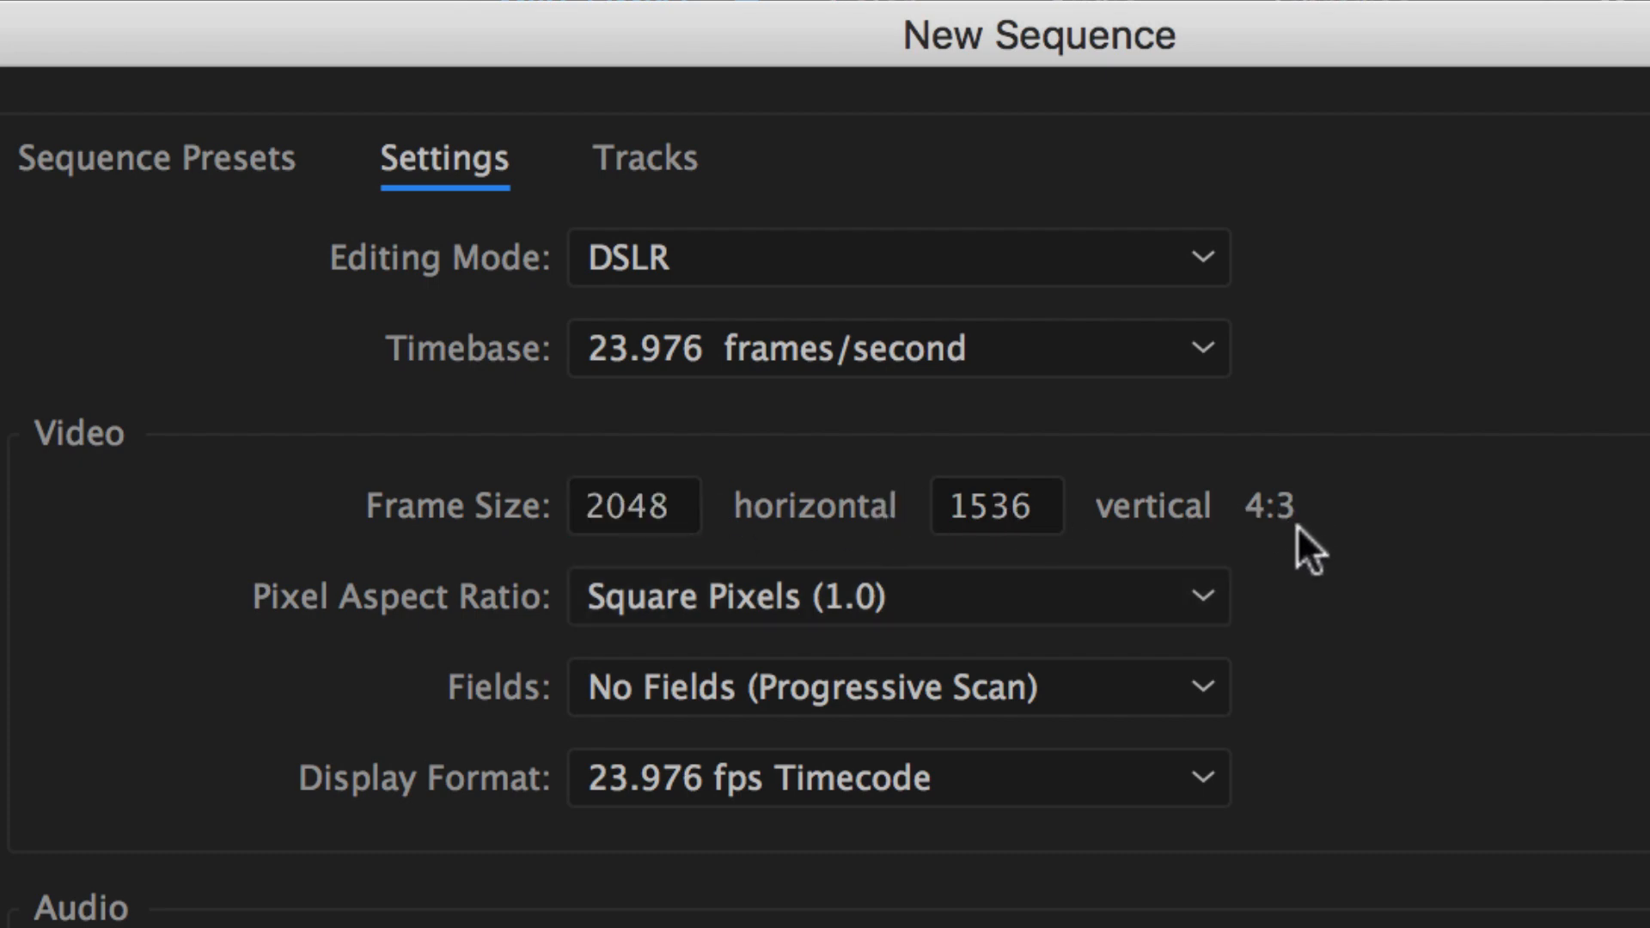
mouse_move(1310, 546)
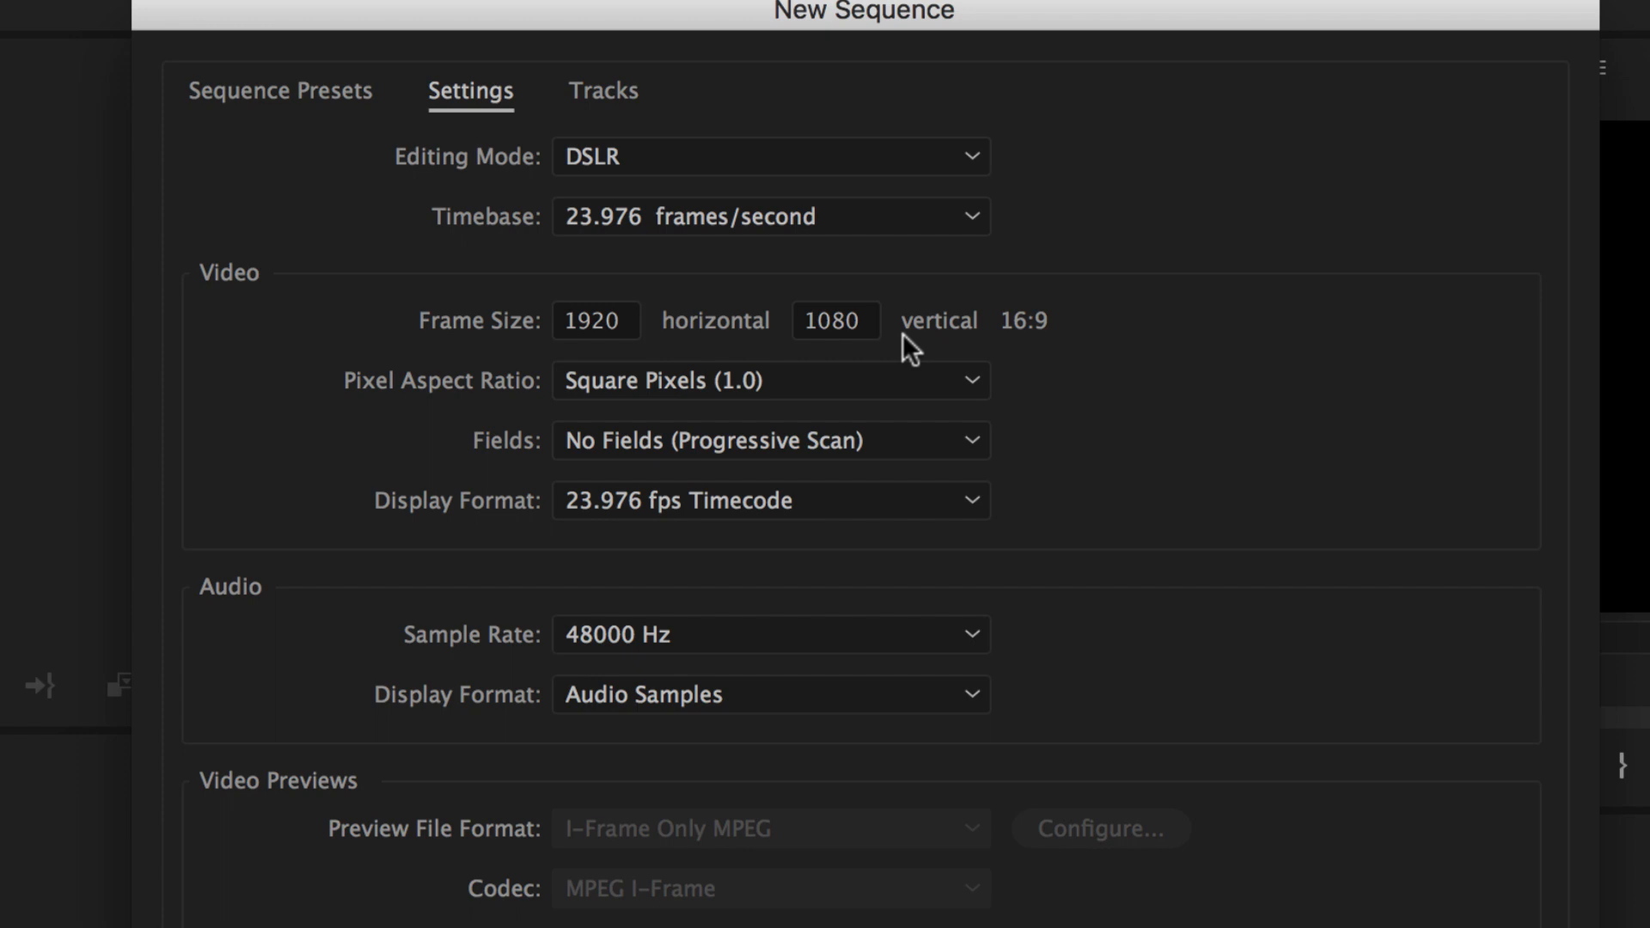
mouse_move(992, 327)
text(1920)
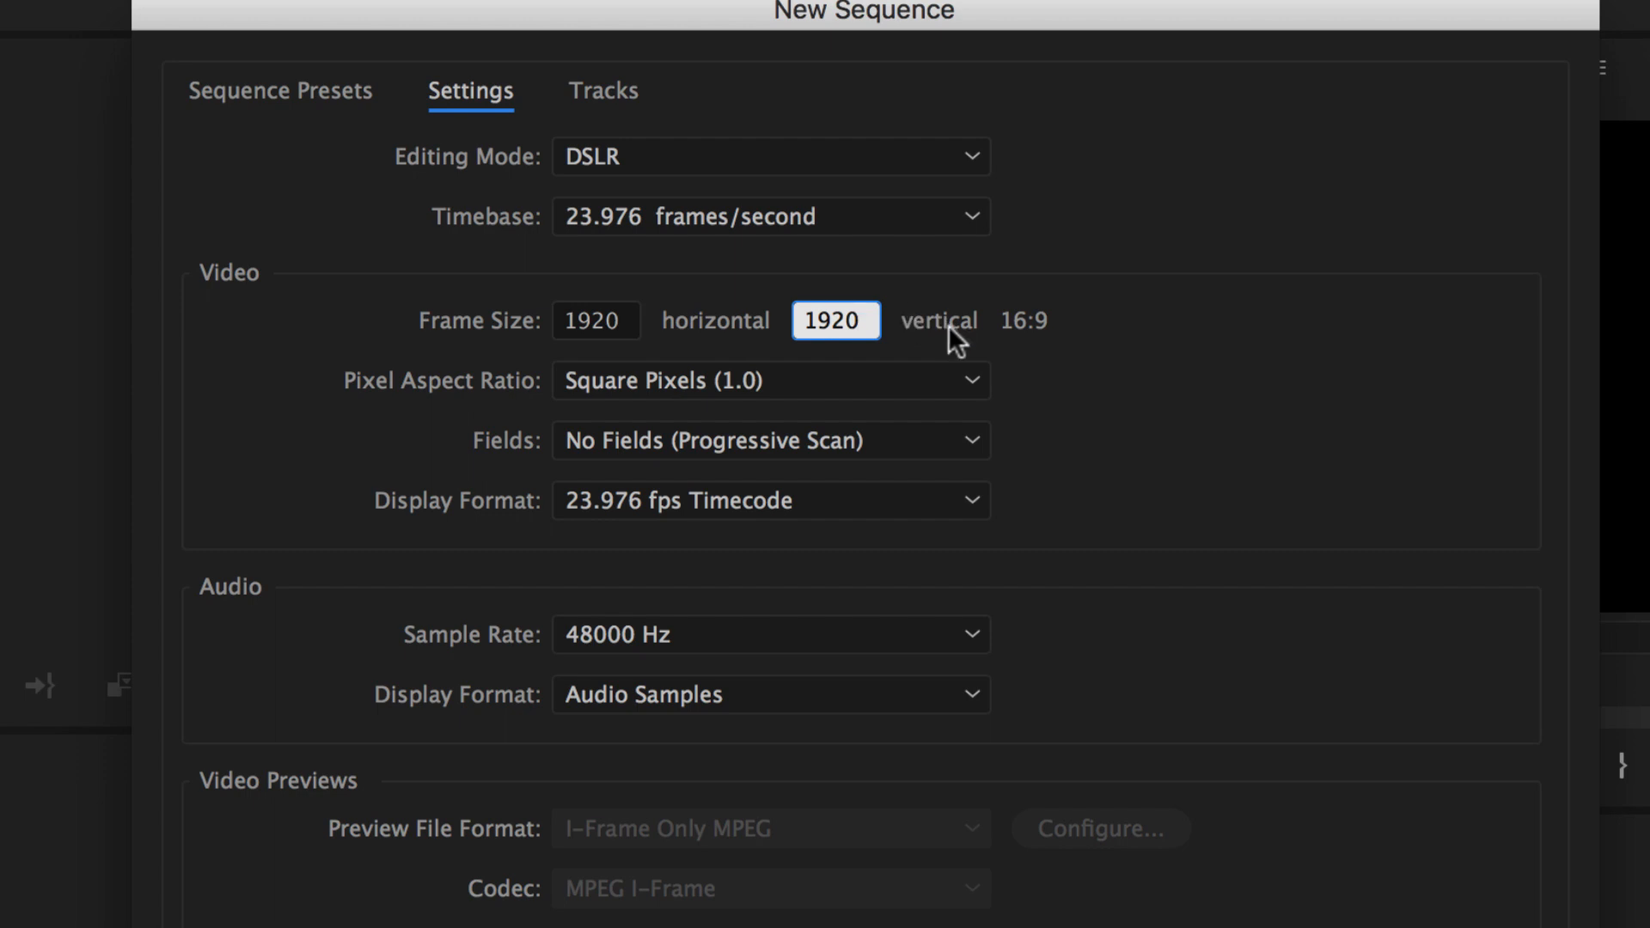
mouse_move(1060, 333)
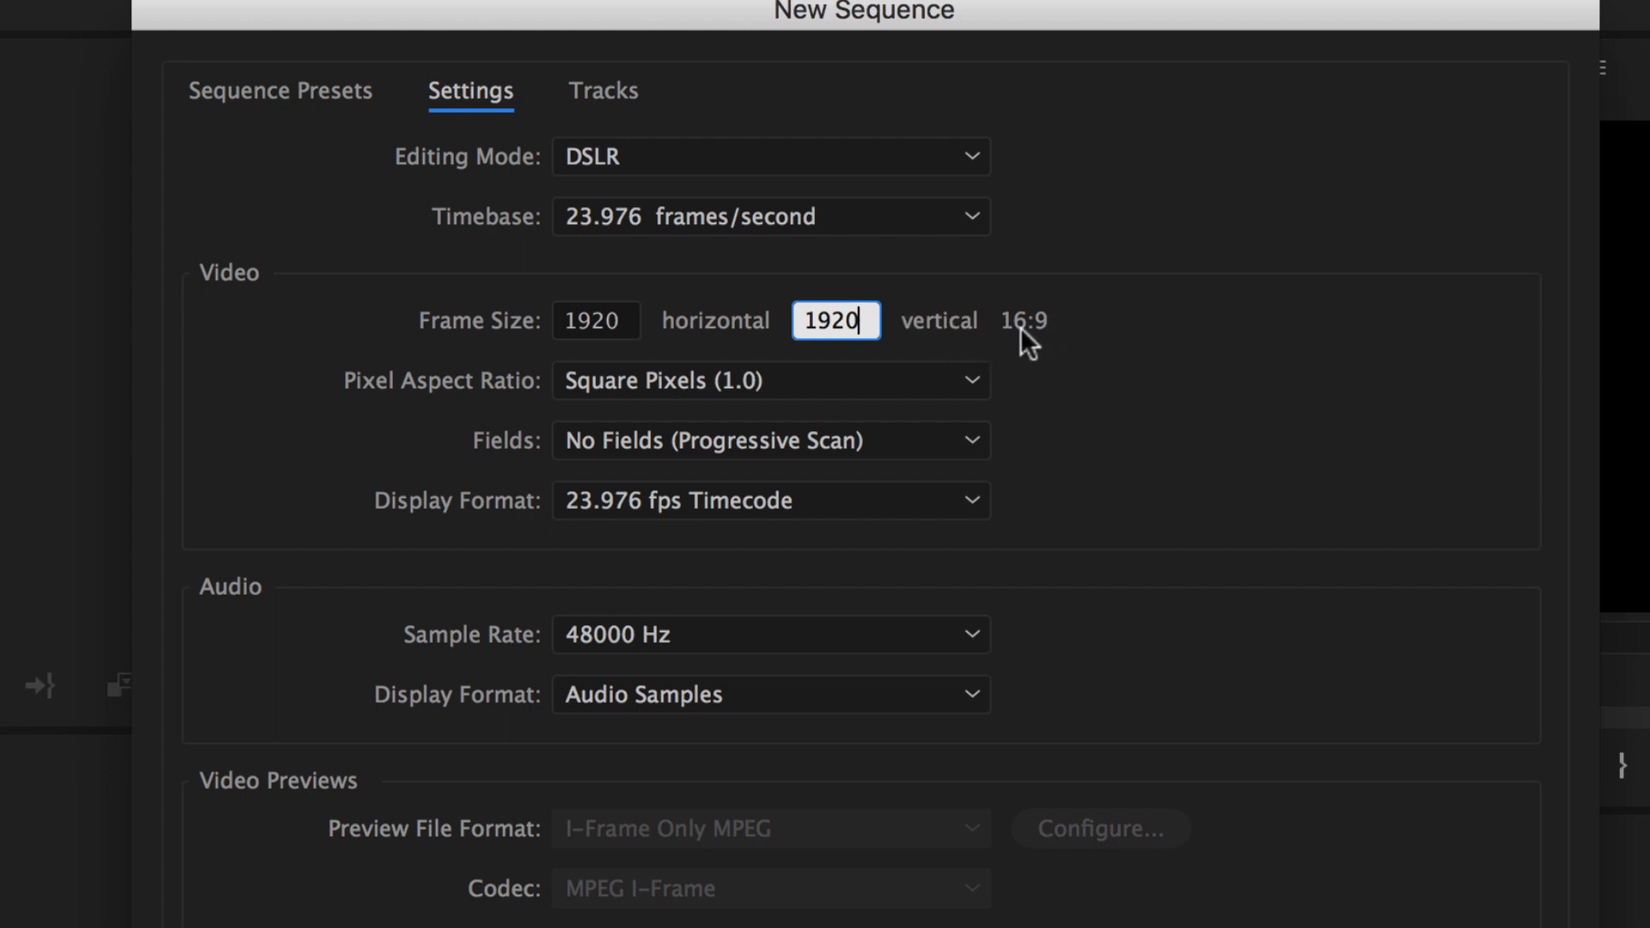
mouse_move(526, 348)
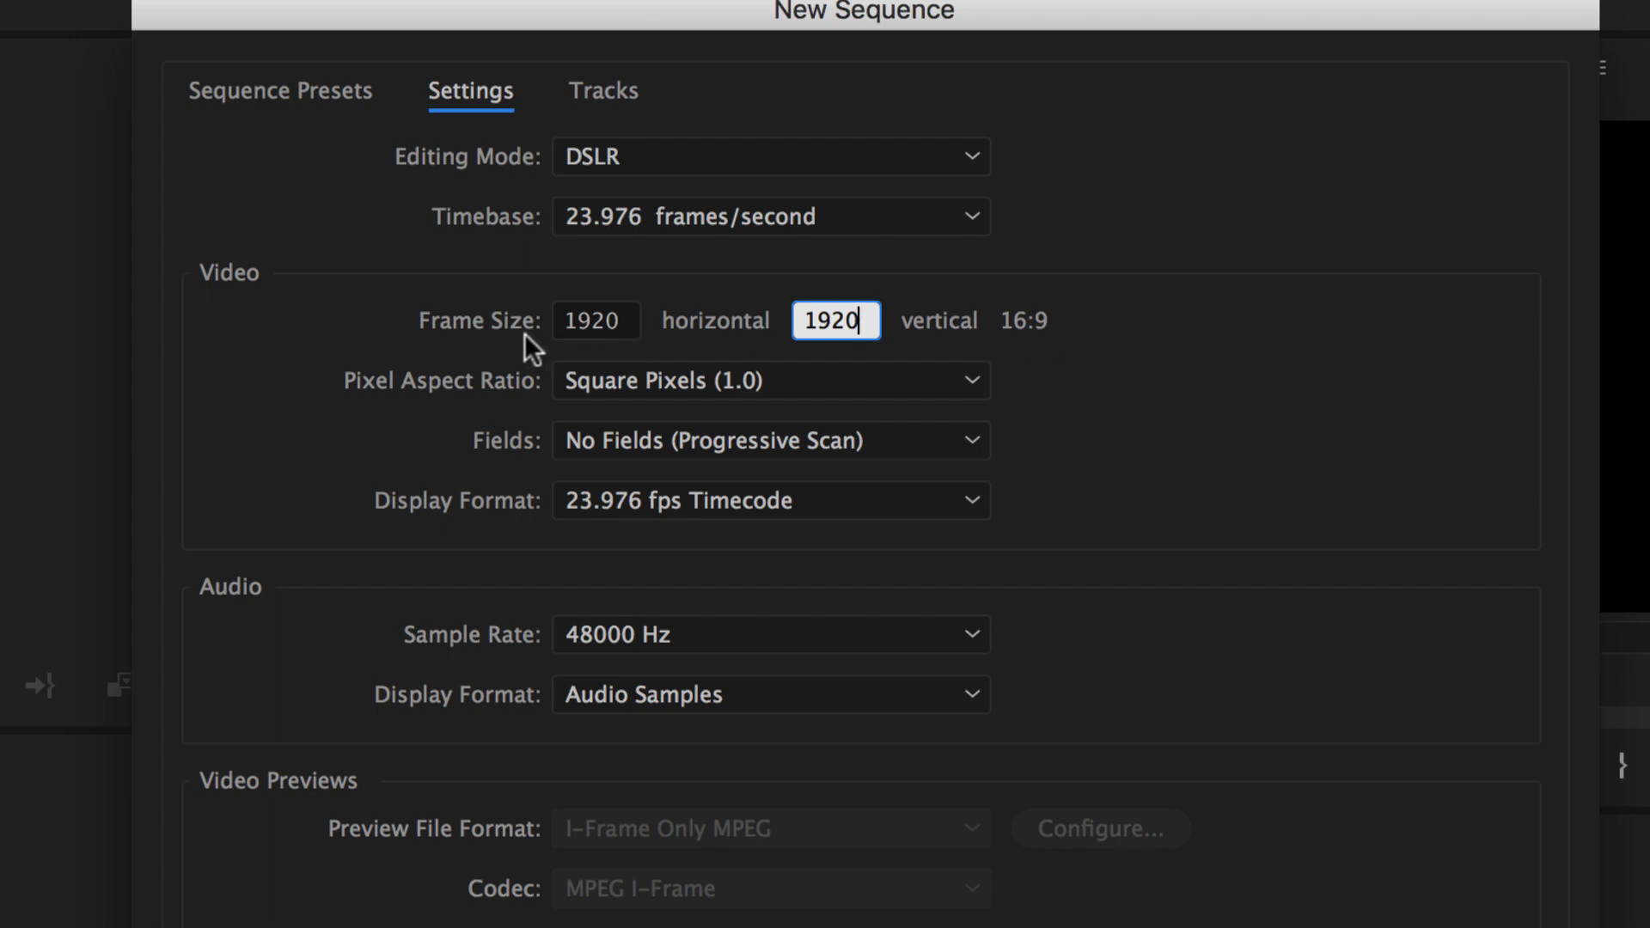
mouse_move(1041, 342)
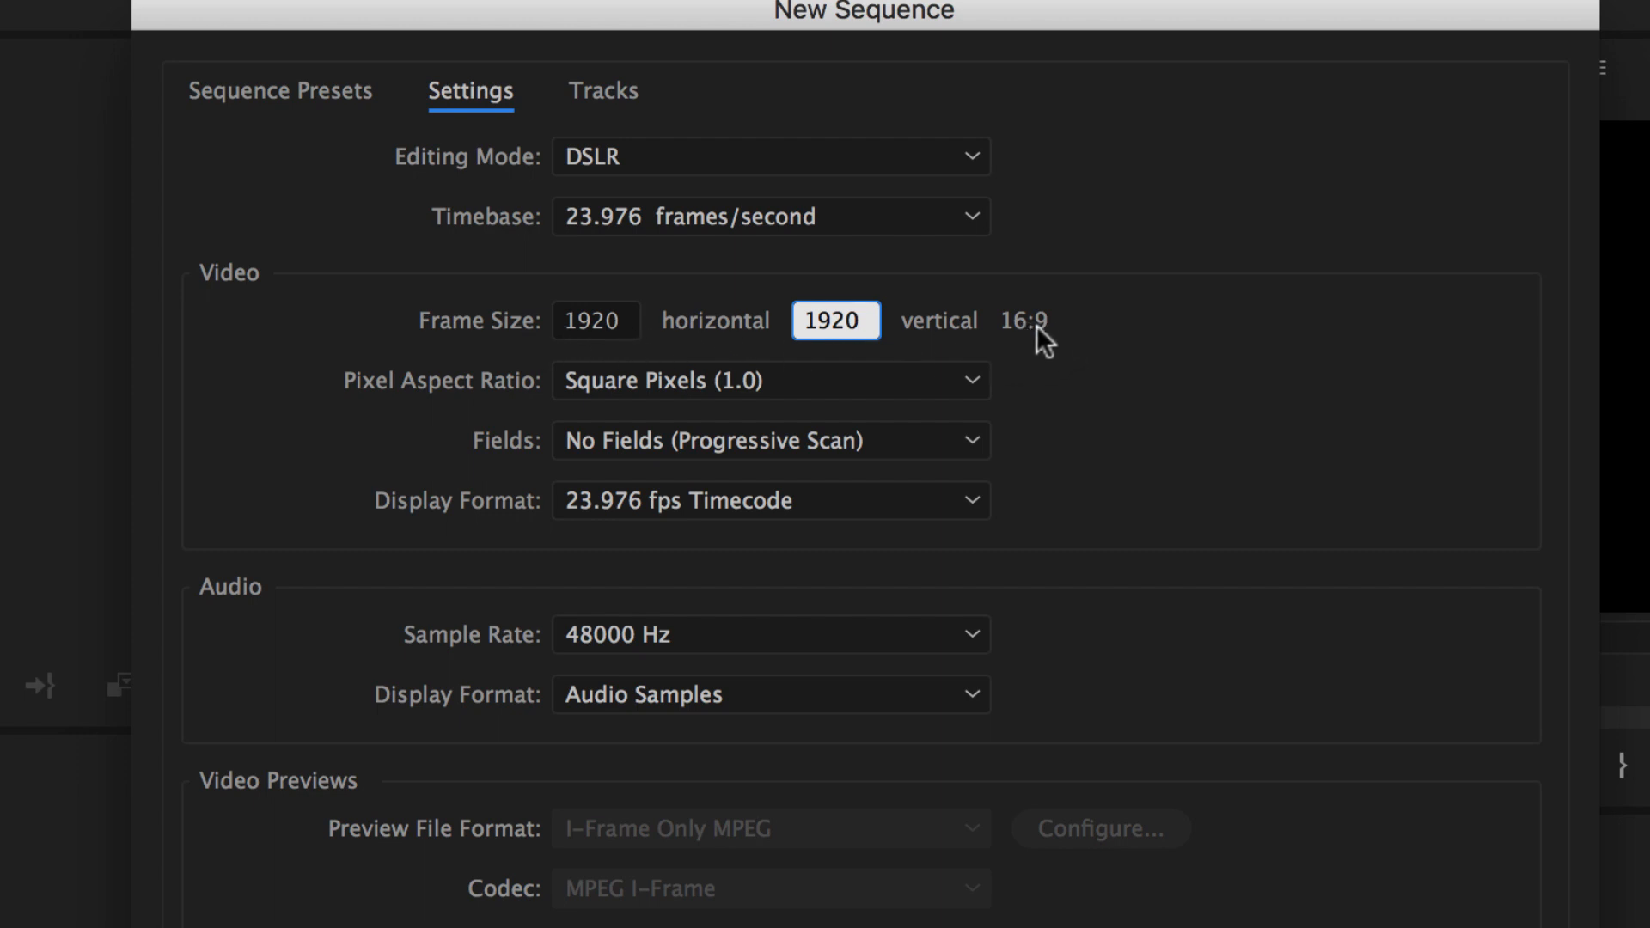
mouse_move(1171, 366)
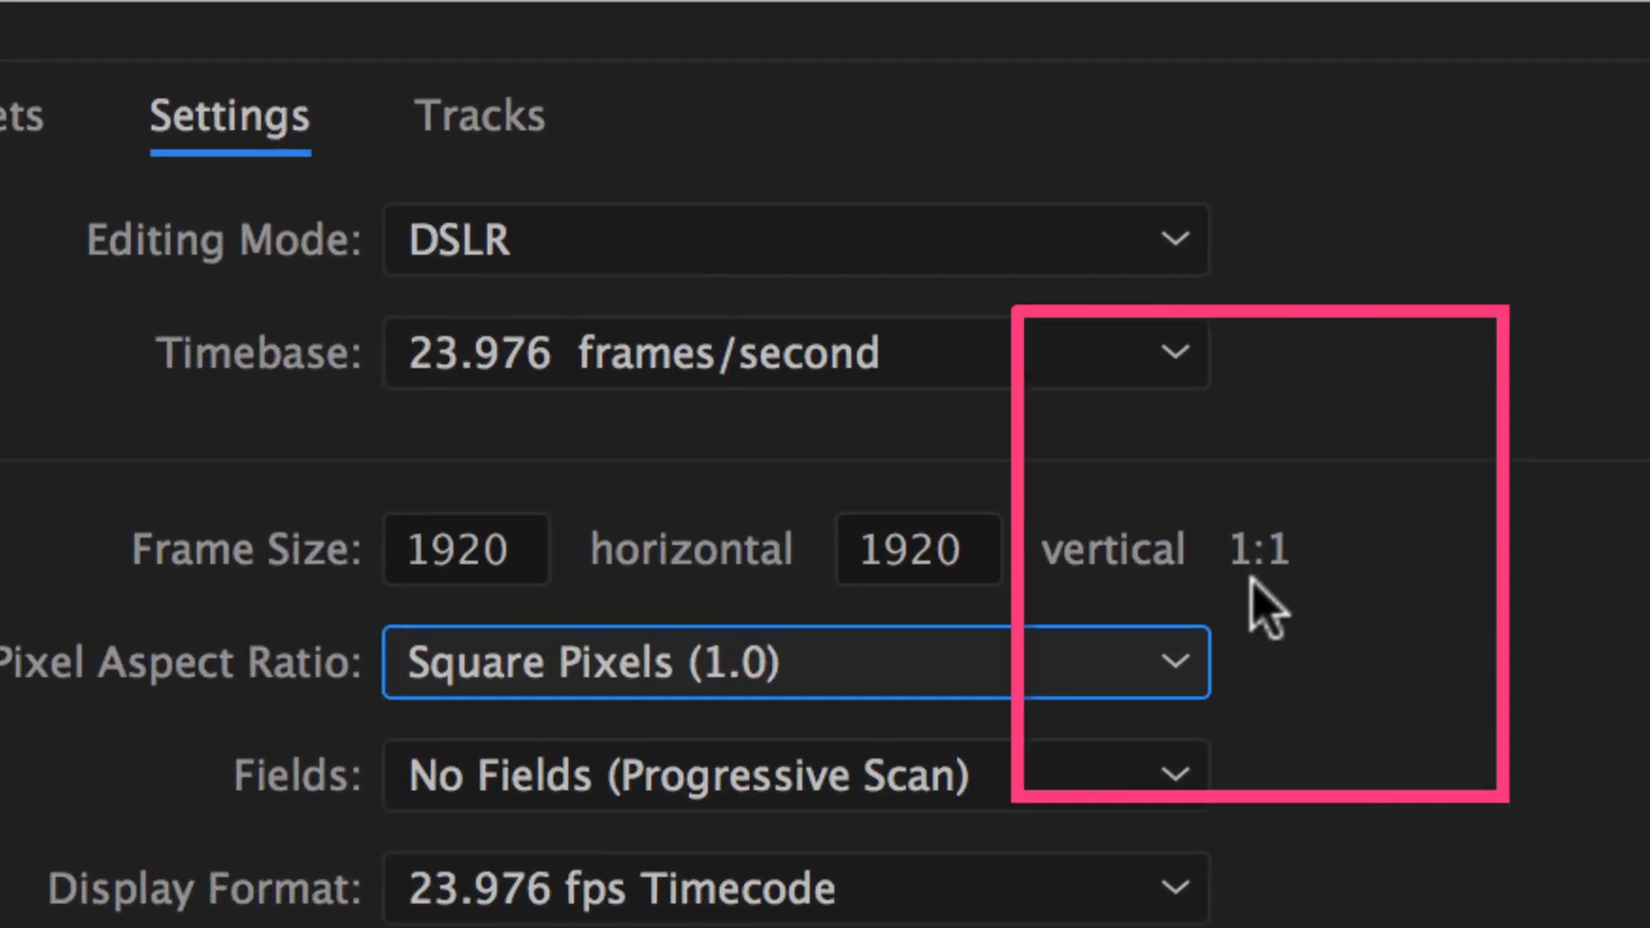
click(466, 548)
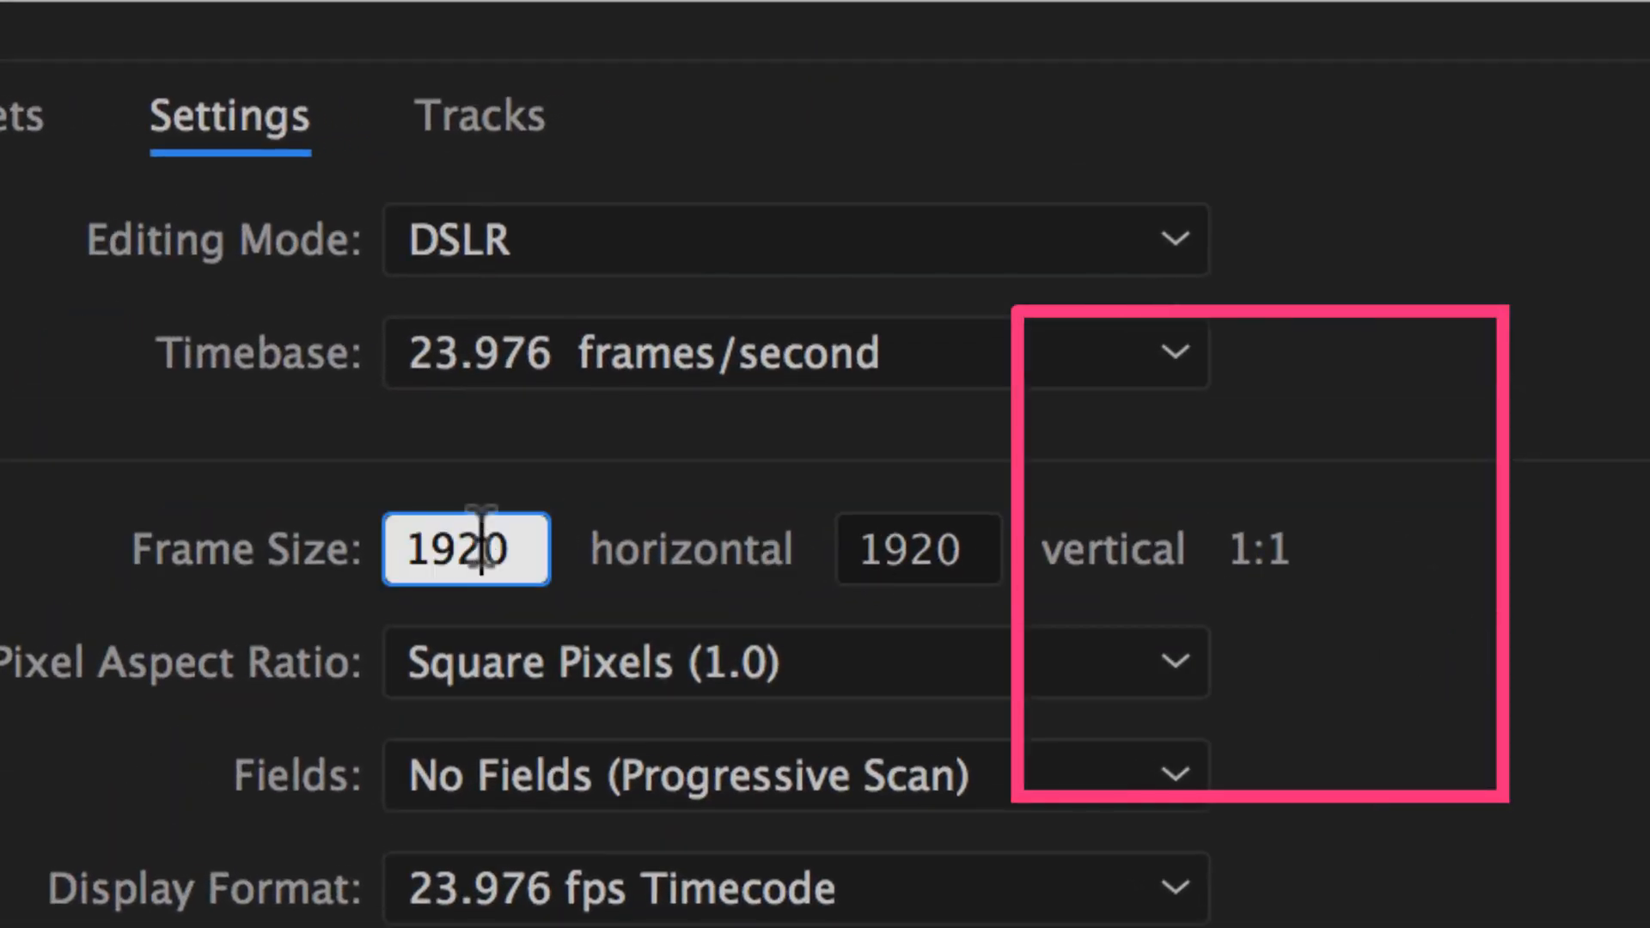
click(916, 548)
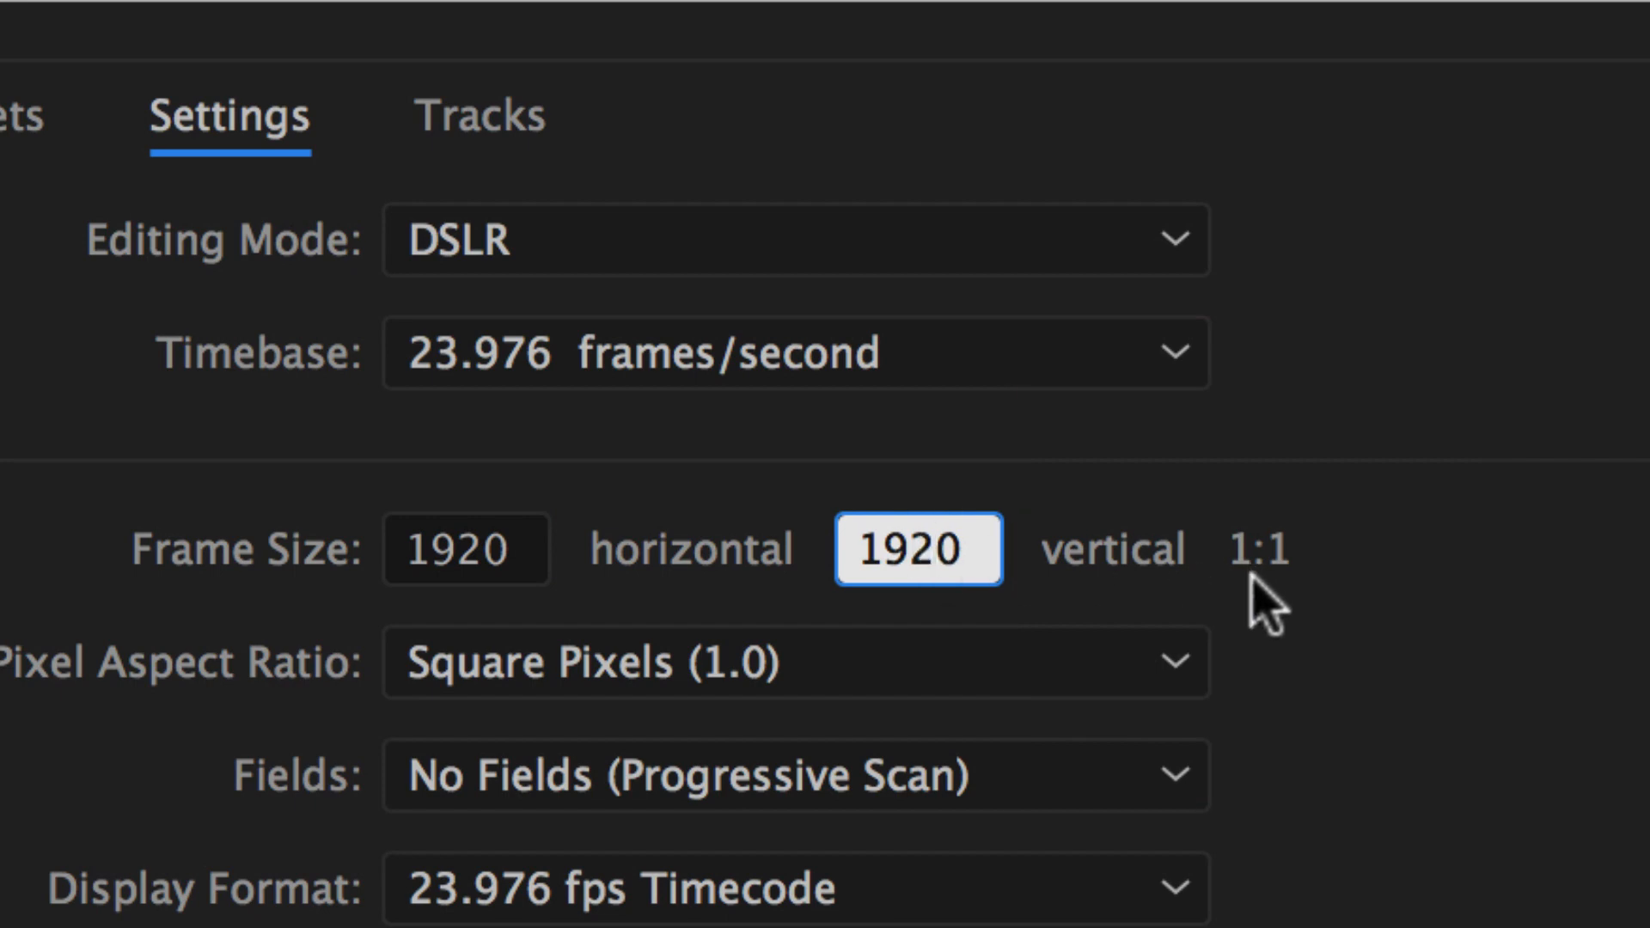